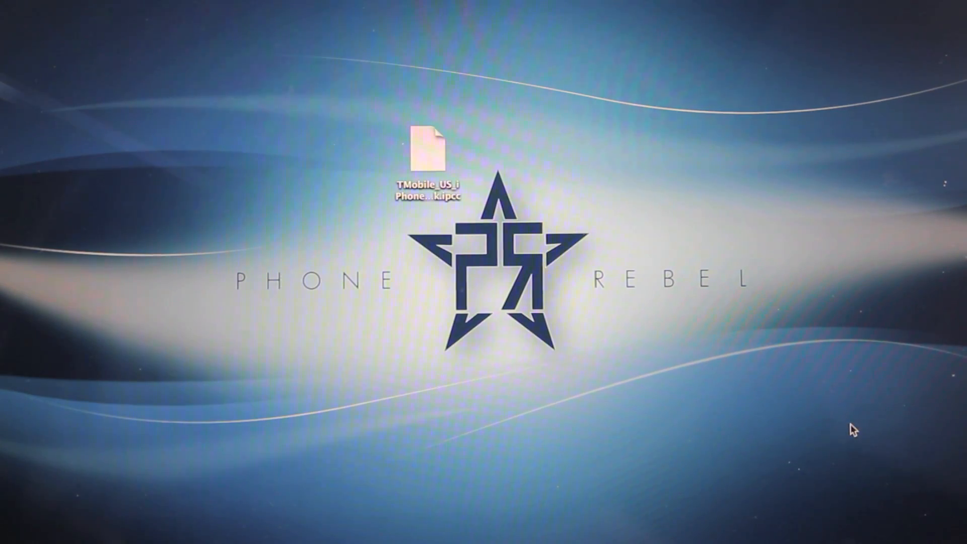
pyautogui.moveTo(708, 358)
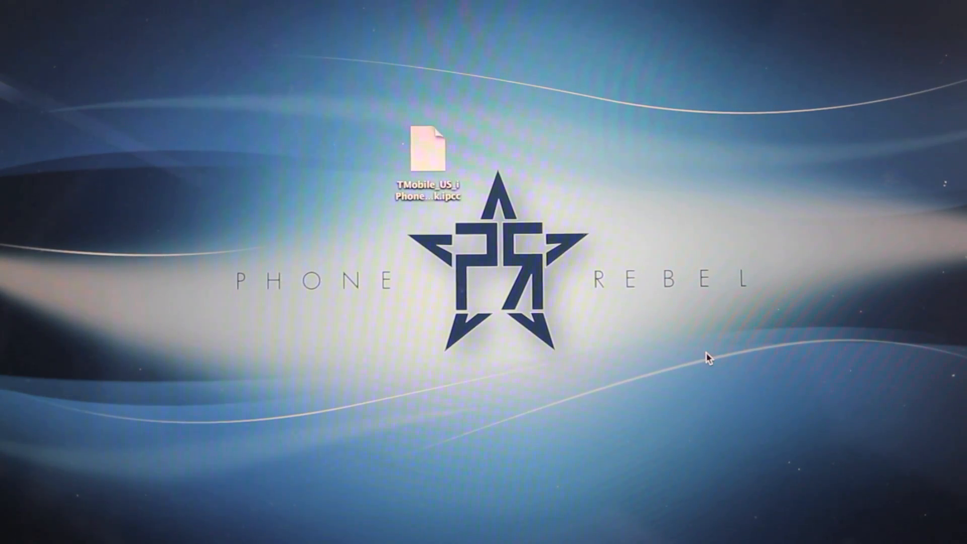
pyautogui.moveTo(521, 392)
pyautogui.write('defaults write com.apple.iTunes carrier-testing -bool true')
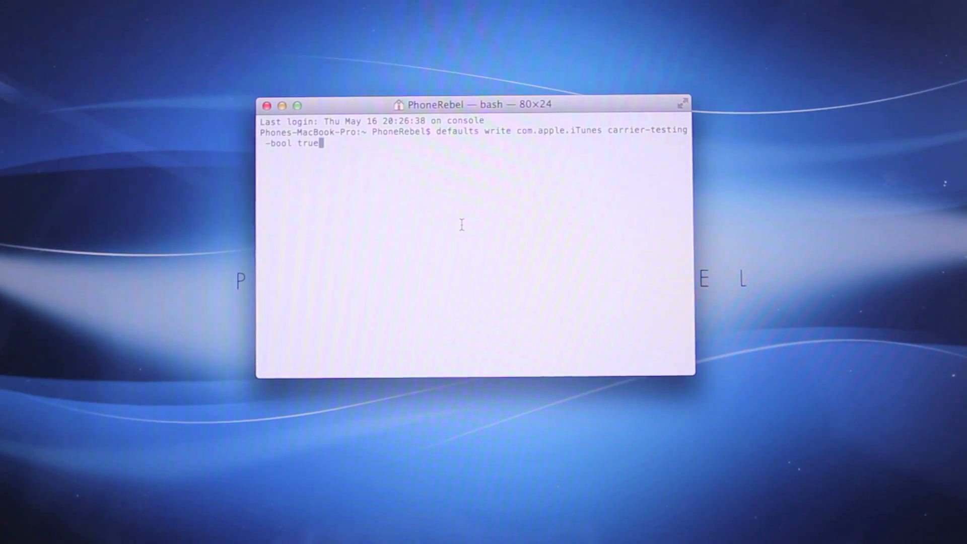
# Run 'defaults write com.apple.iTunes carrier-testing -bool true' in Terminal
pyautogui.press('Return')
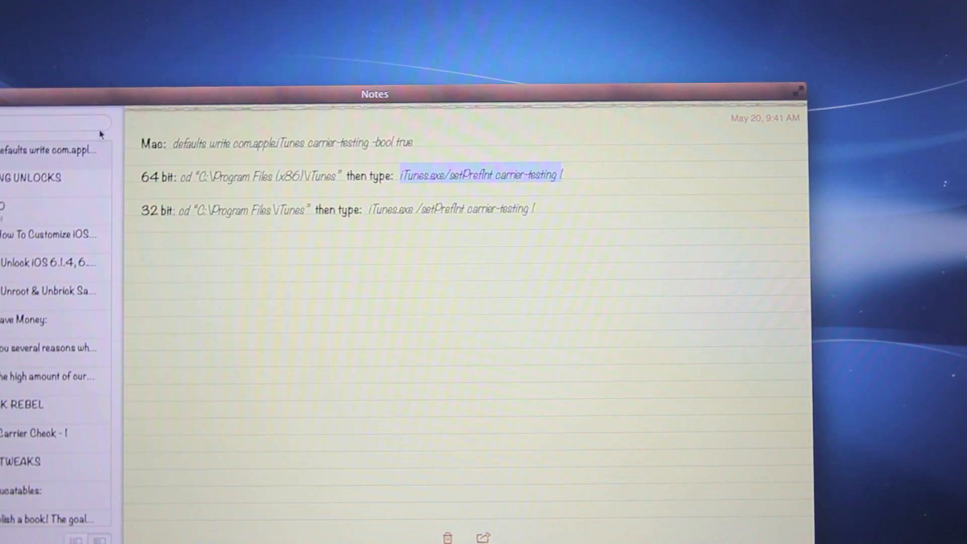
pyautogui.moveTo(180, 171)
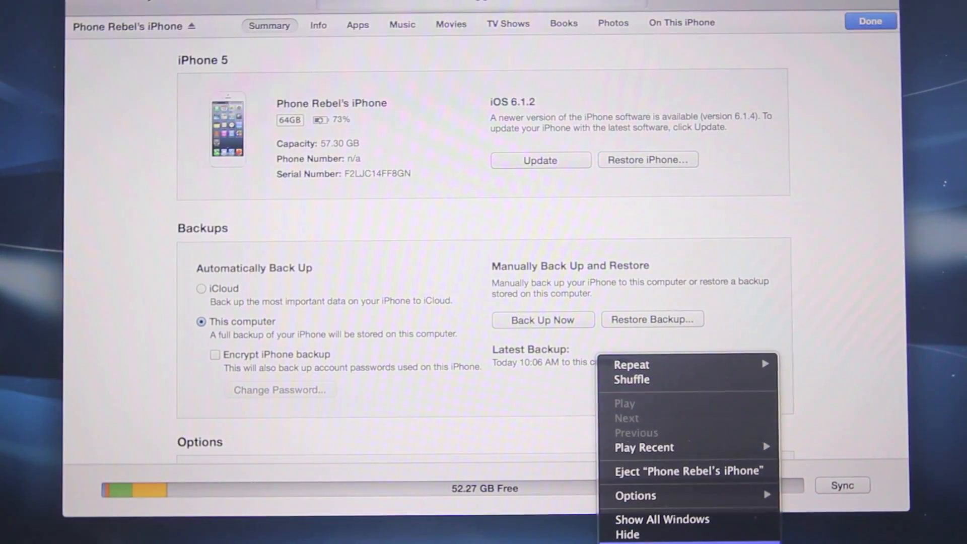
# Decline the iOS 6.1.4 update offer, keeping the iPhone on 6.1.2
pyautogui.click(626, 534)
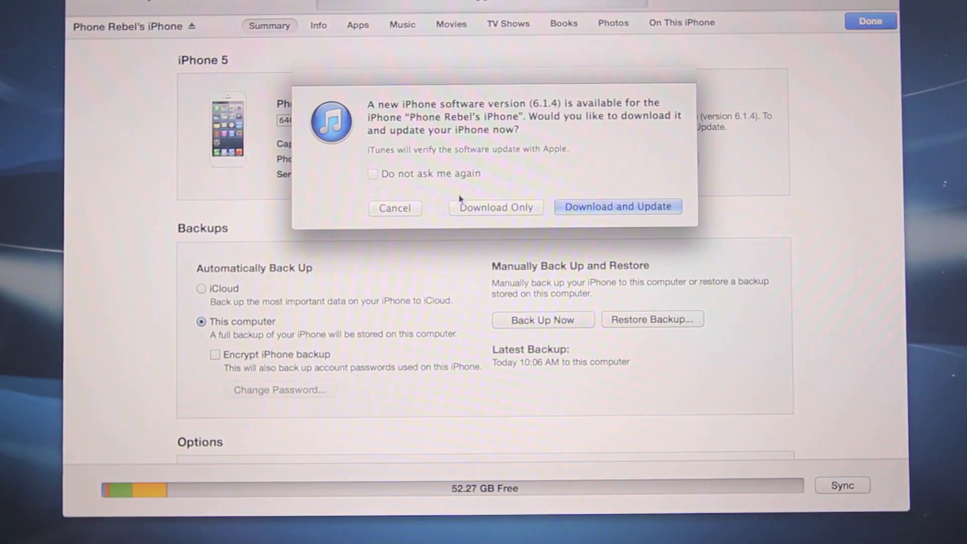
pyautogui.click(395, 207)
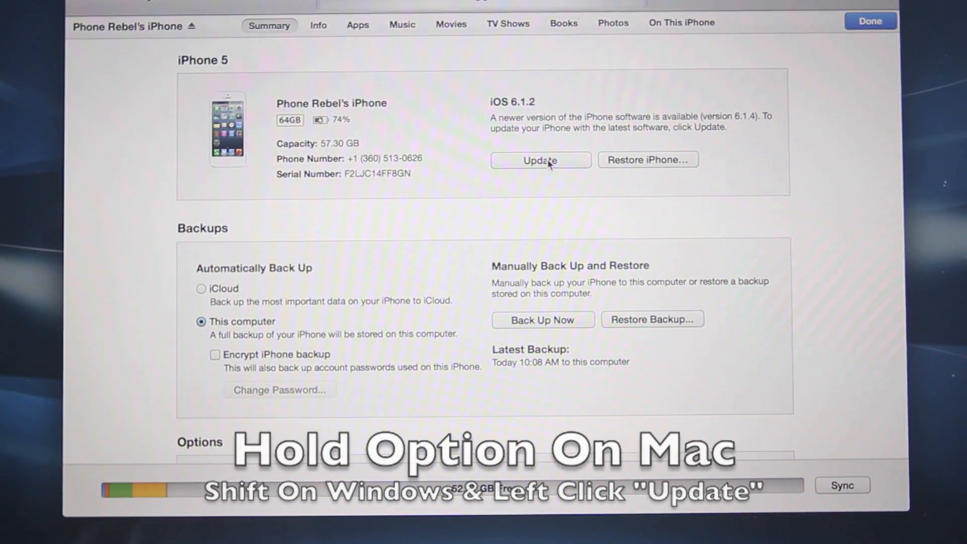
# Load TMobile_US_iPhone_Hack.ipcc from the Desktop via Option-clicked Update to update carrier settings
pyautogui.click(540, 160)
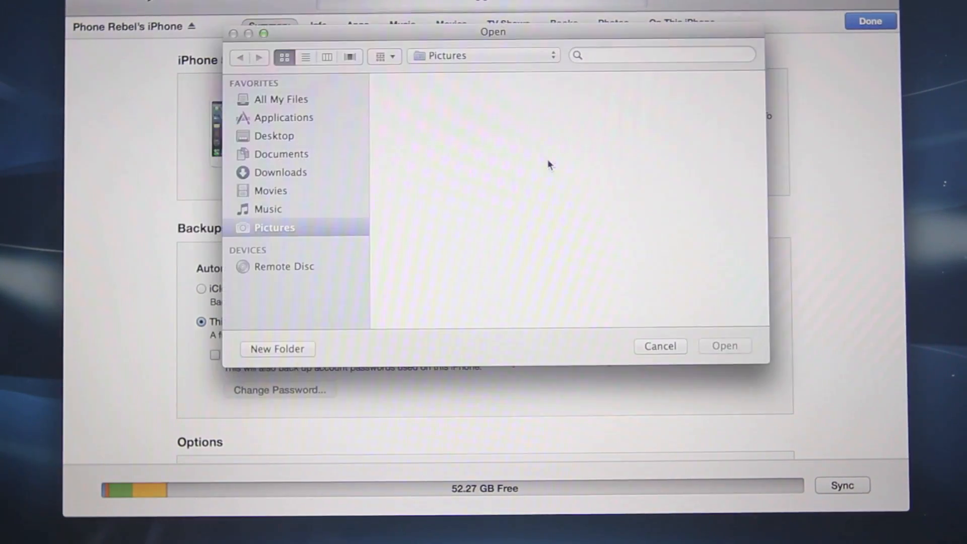
pyautogui.click(274, 136)
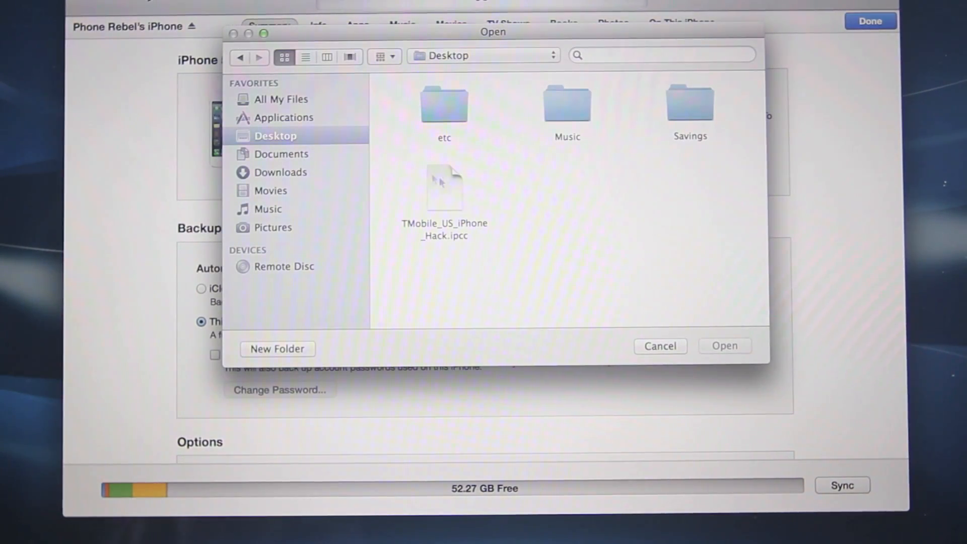
pyautogui.click(443, 188)
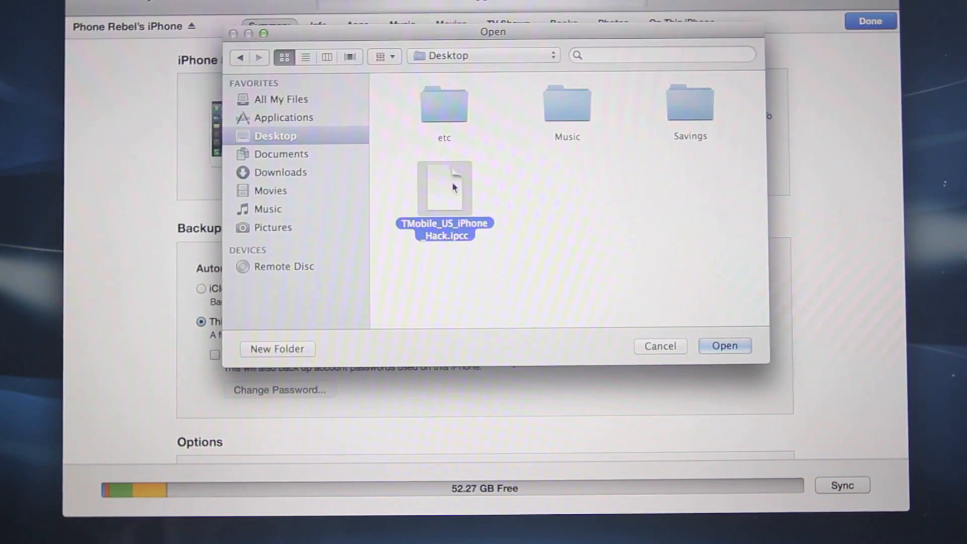
pyautogui.click(724, 345)
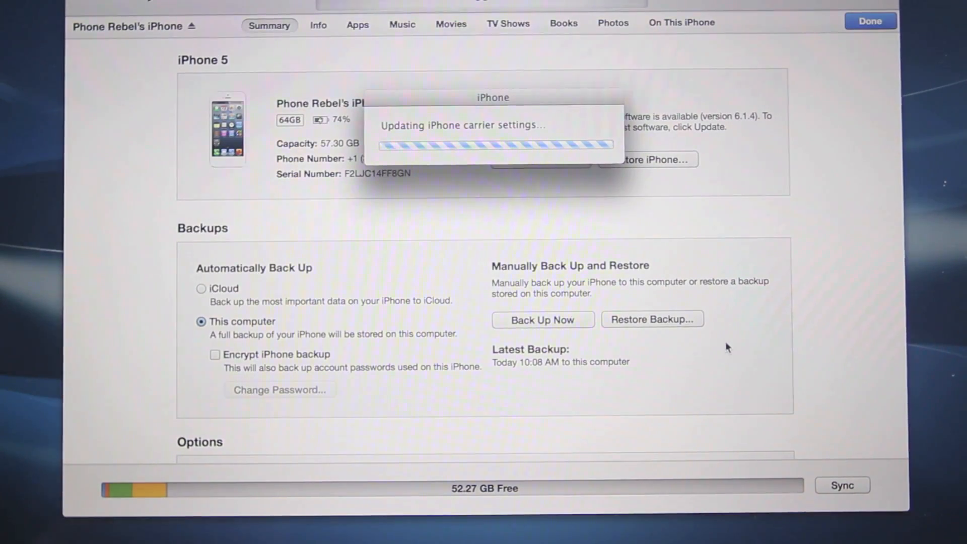